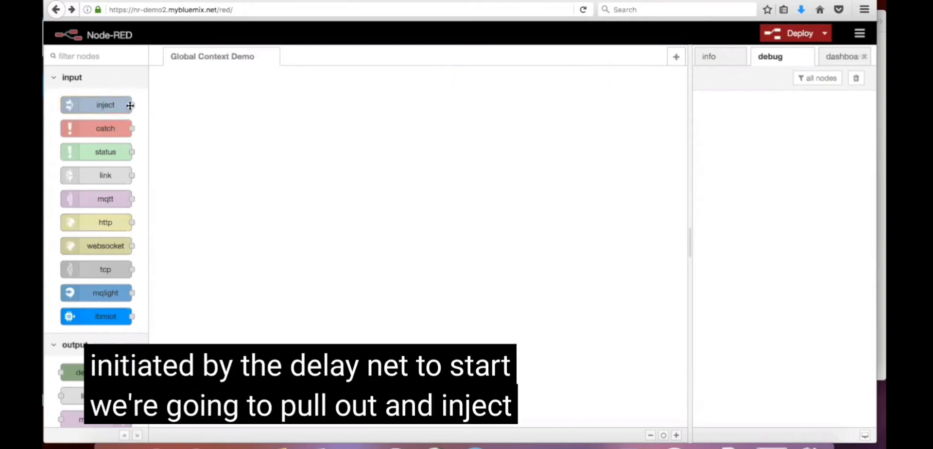
Place an inject, a debug, a second function and a delay node onto the canvas
left_click_drag(105, 105, 242, 231)
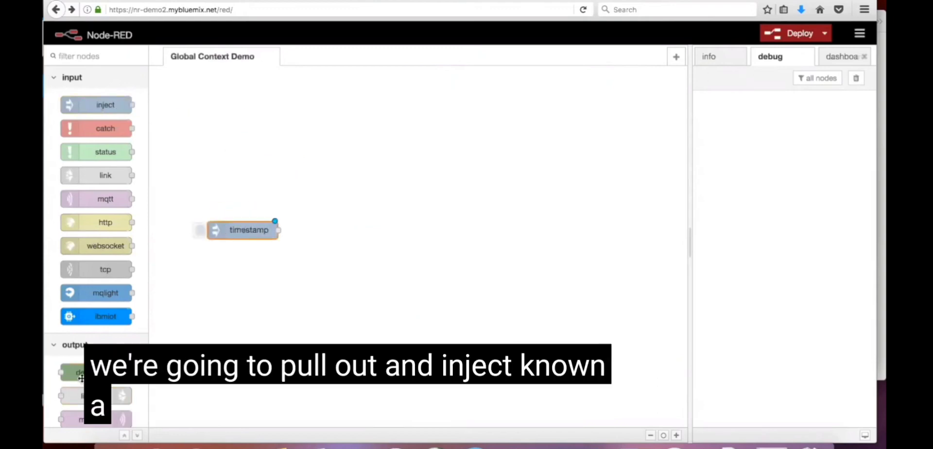
left_click_drag(81, 372, 636, 241)
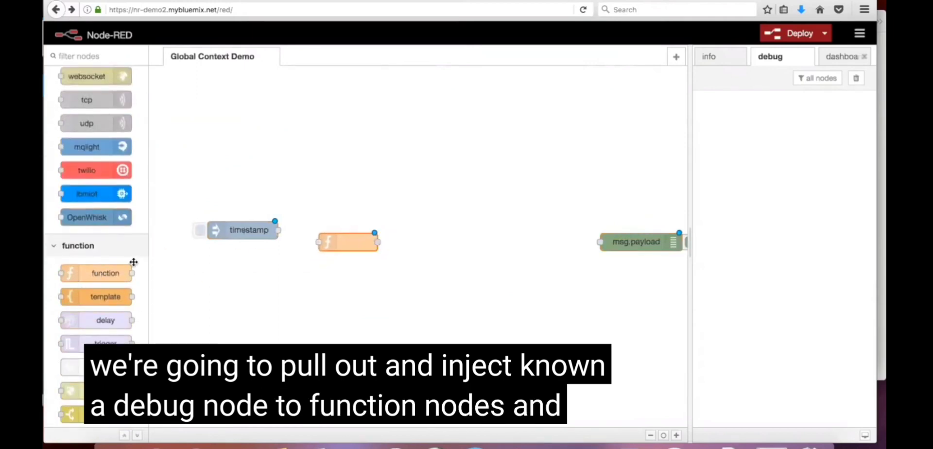
left_click_drag(105, 273, 512, 241)
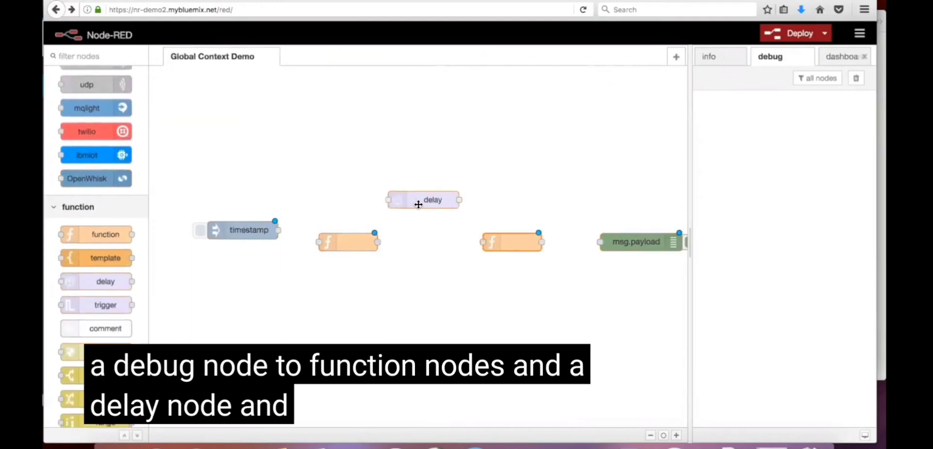
left_click_drag(275, 222, 318, 241)
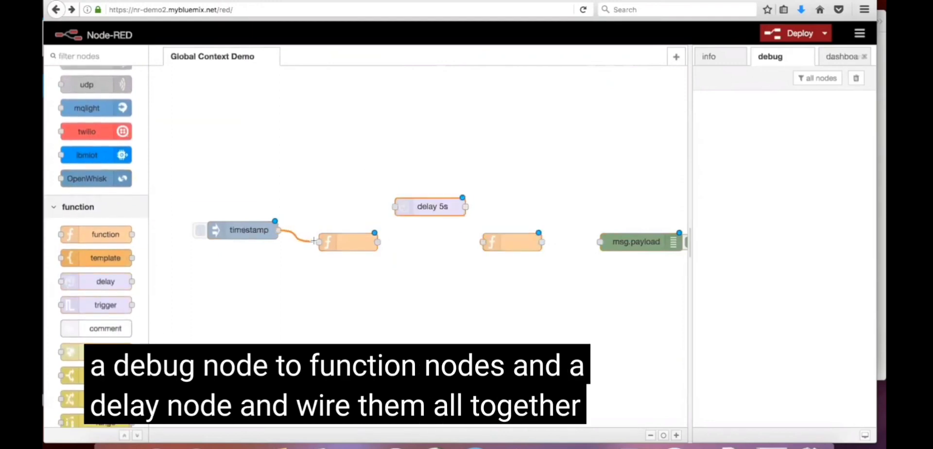
Wire the inject to the first function, the function to the delay, and the delay to the second function
left_click_drag(375, 233, 393, 206)
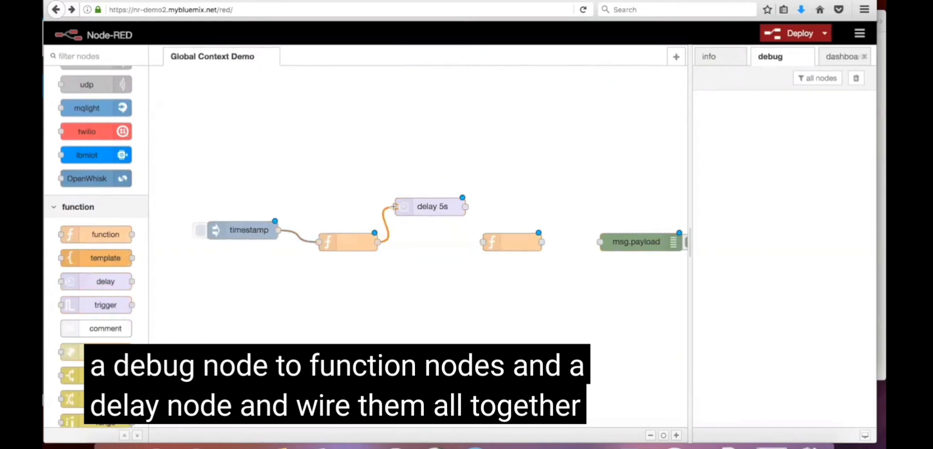
left_click_drag(463, 206, 481, 241)
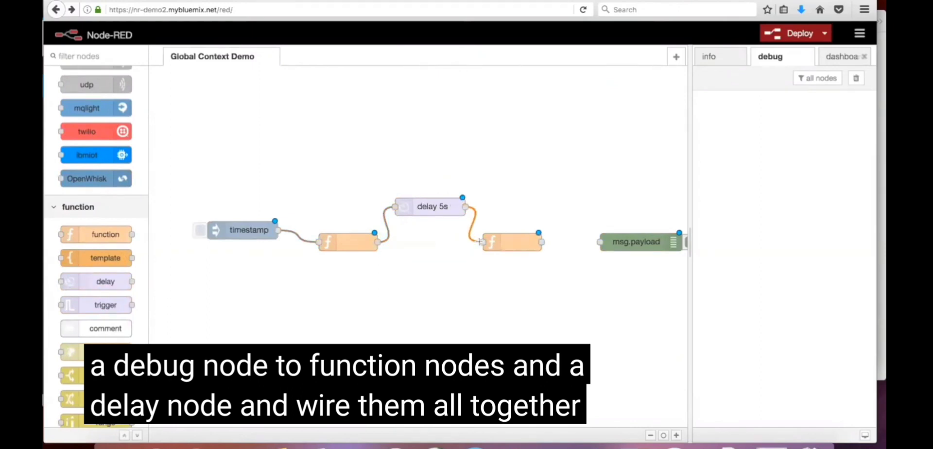
left_click_drag(539, 241, 601, 241)
type("creating & s")
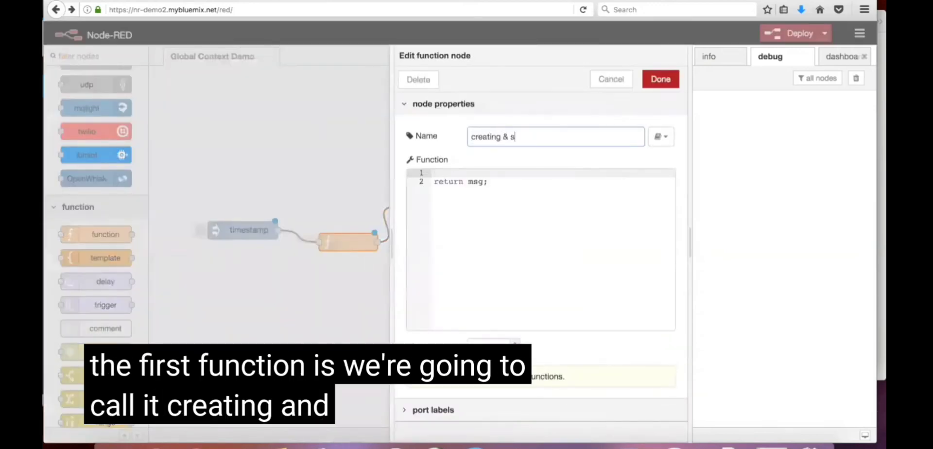
Name the node 'creating & saving start time' with code context.global.startTime = new Date().getTime(); and save it
type("aving start time")
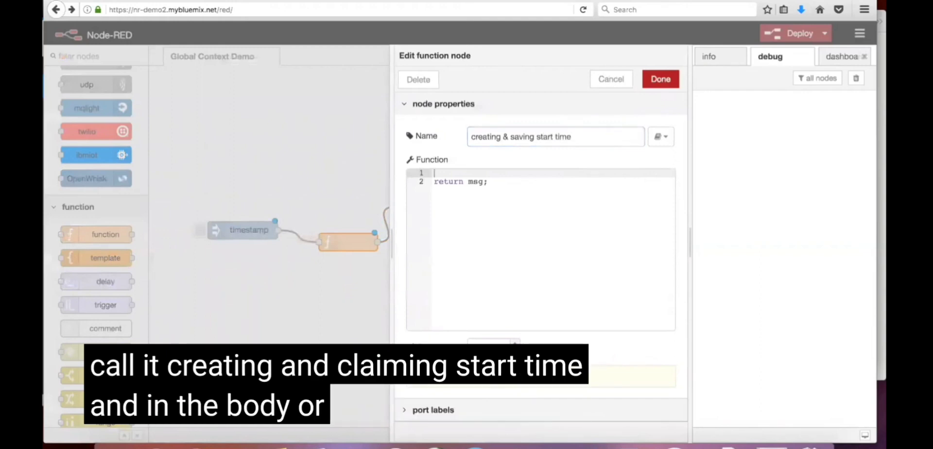
type("context.")
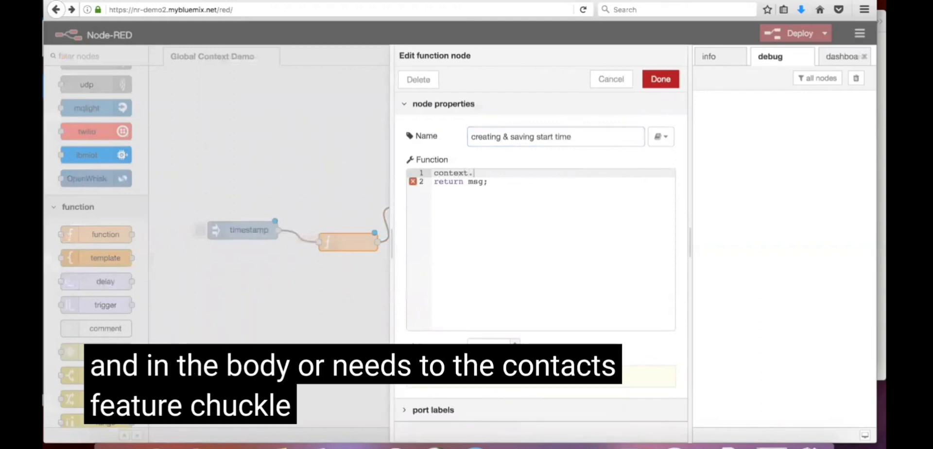
type("global.S")
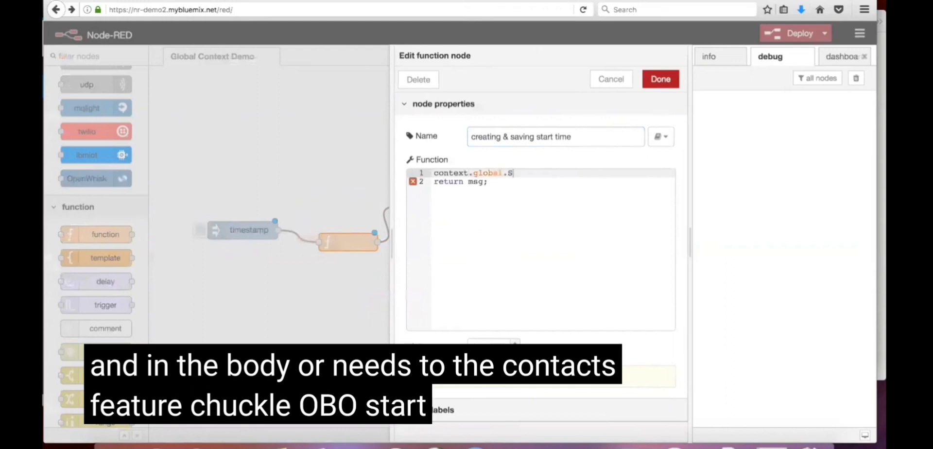
type("tartTime =")
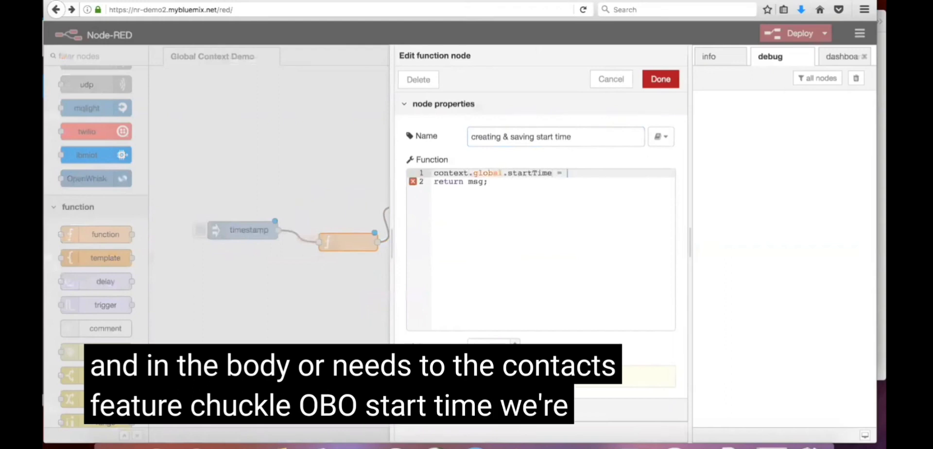
type("new Date()")
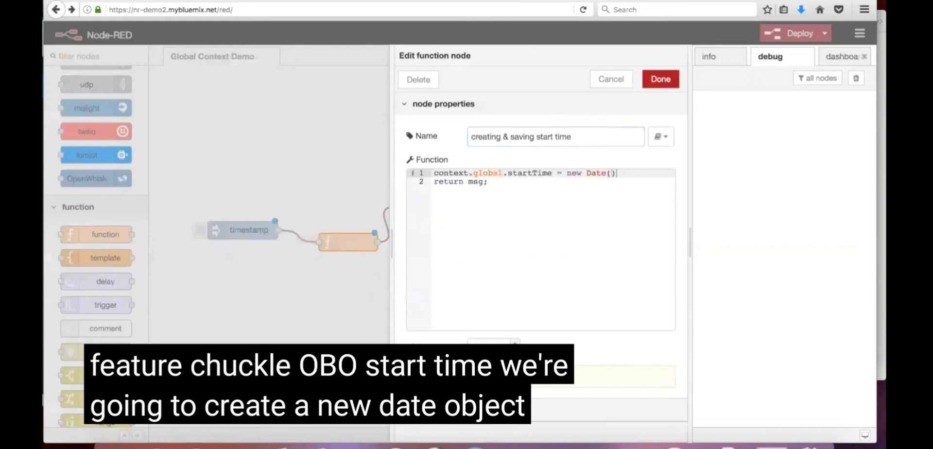
type(".getT")
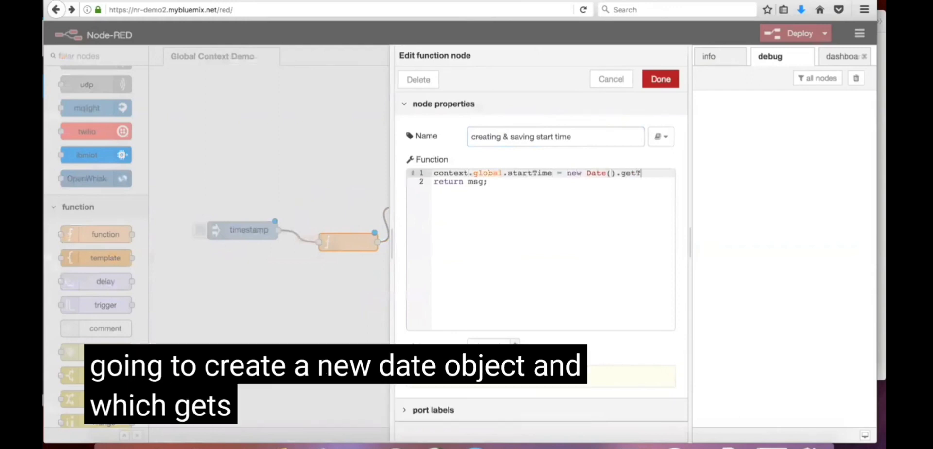
type("ime();")
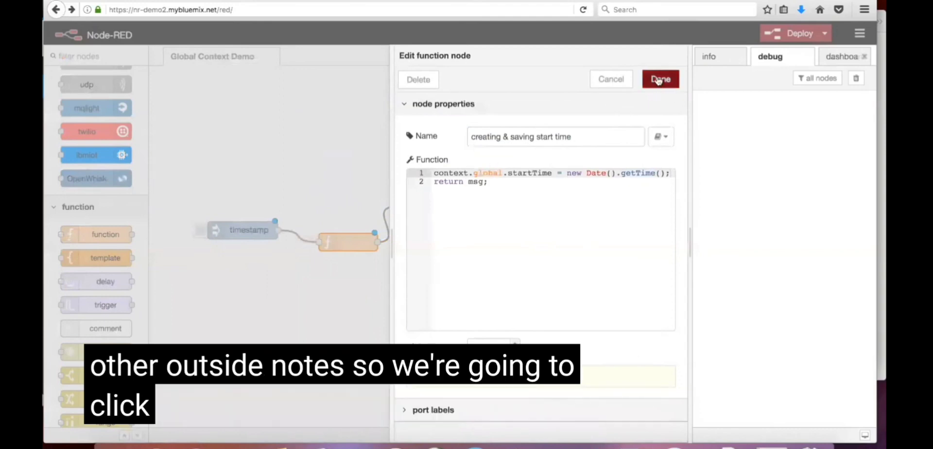
left_click(659, 79)
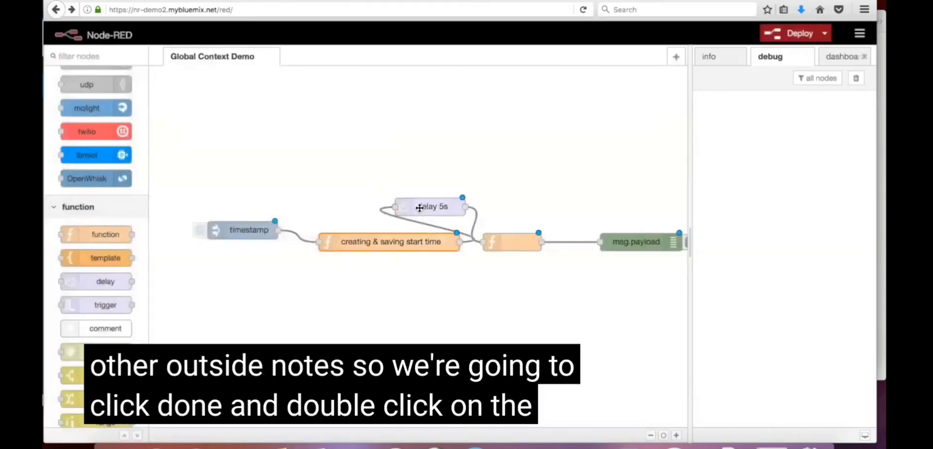
Set the delay node to a Random delay between 1 and 5 seconds and save it
double_click(428, 207)
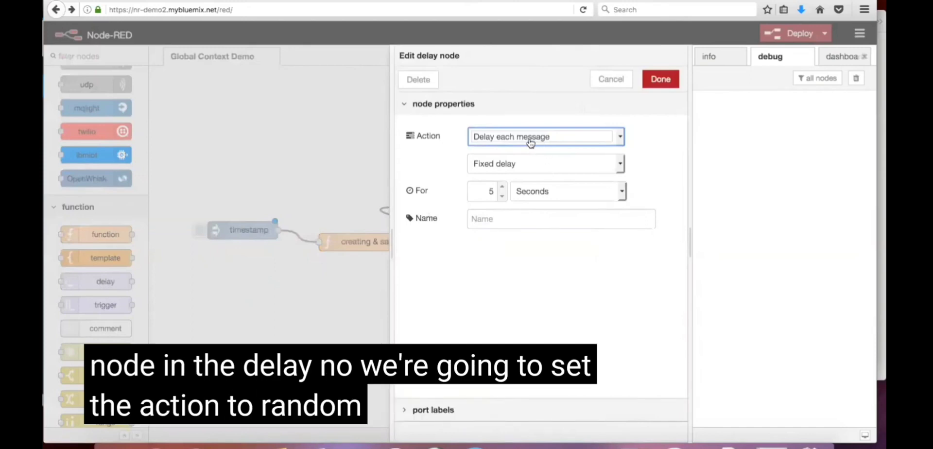
left_click(546, 163)
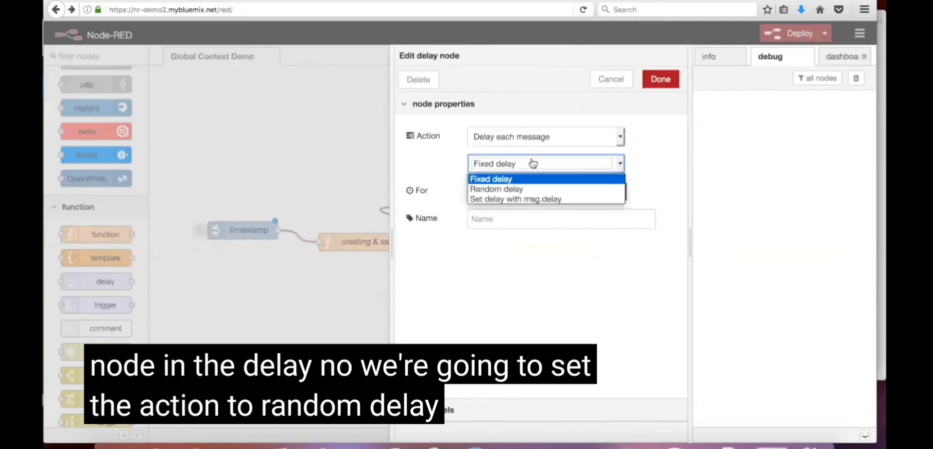
left_click(496, 188)
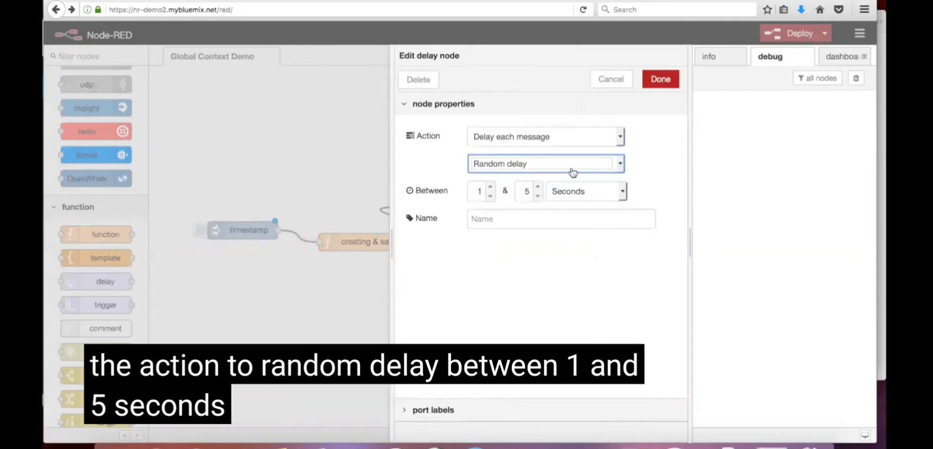
left_click(660, 79)
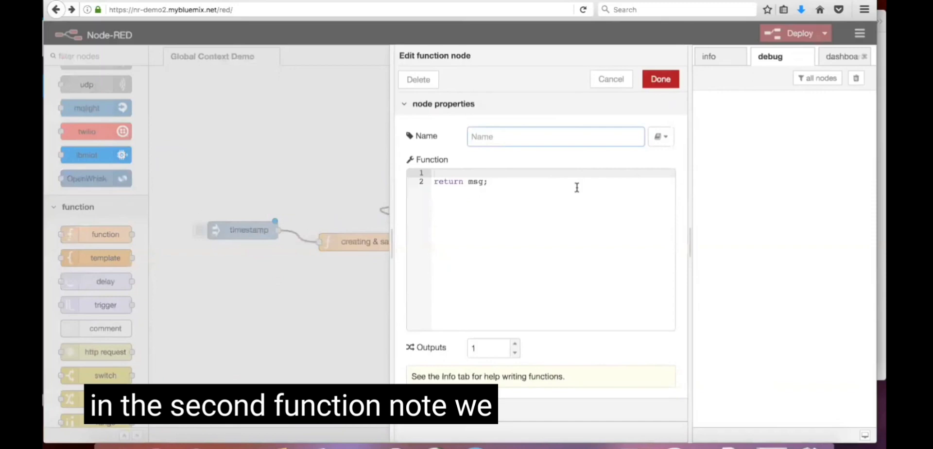
Name the node 'time elapsed' and compute timeElapsed as currentTime minus context.global.startTime
type("time elapsed")
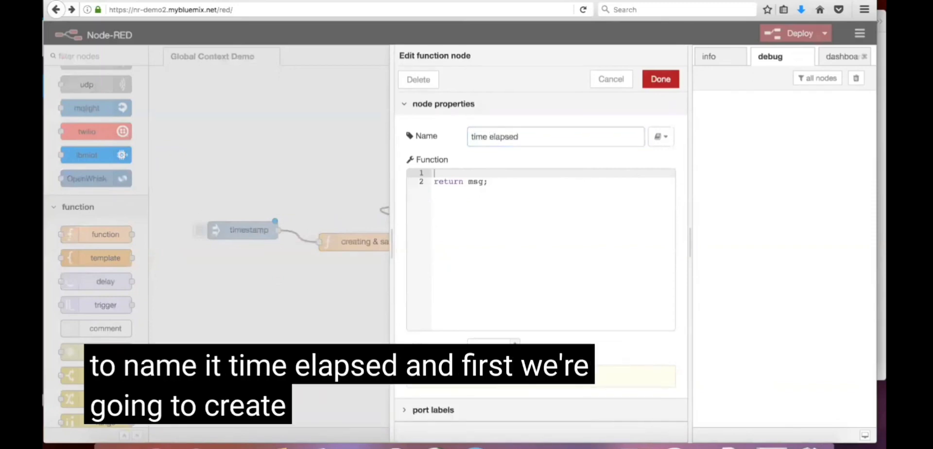
type("var currentTime")
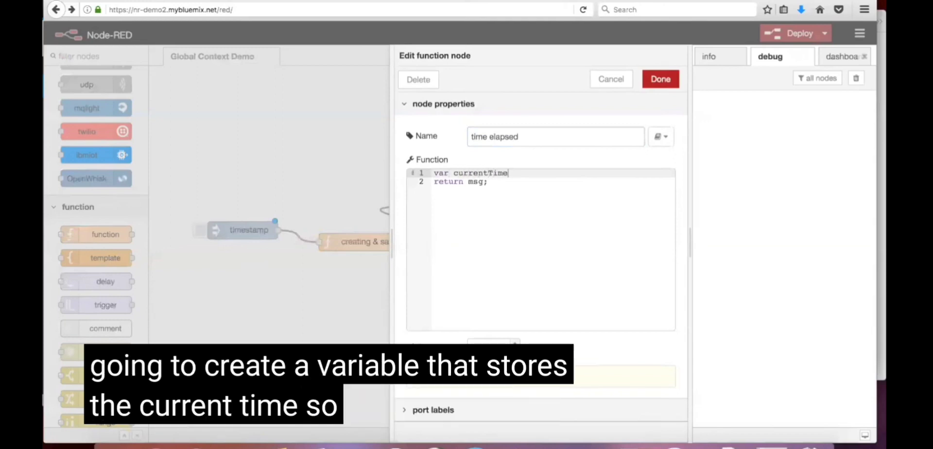
type("= new Date9")
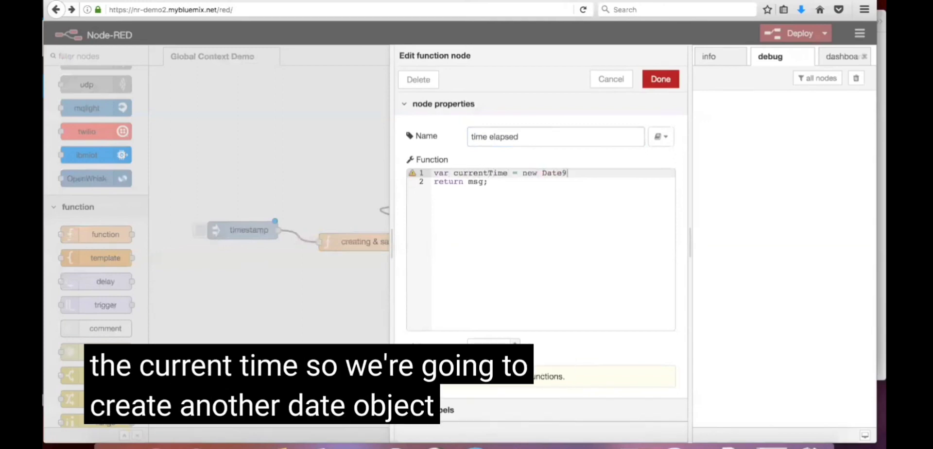
type("().g")
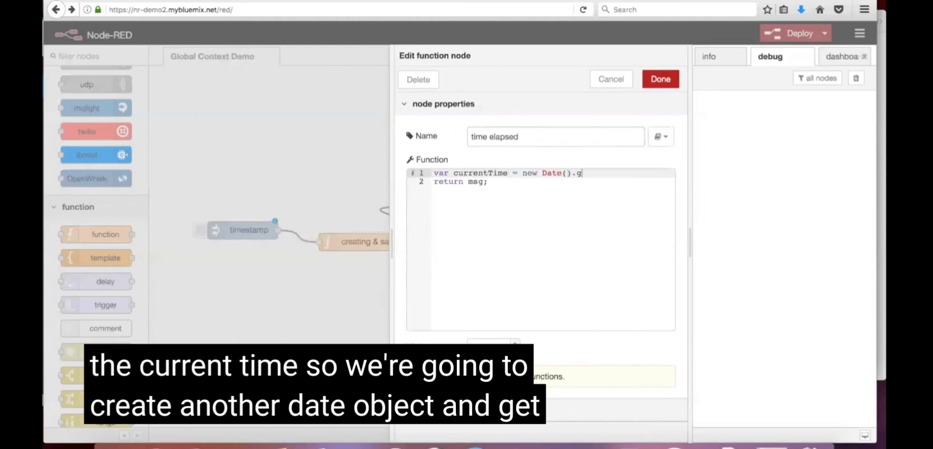
type("etTime();")
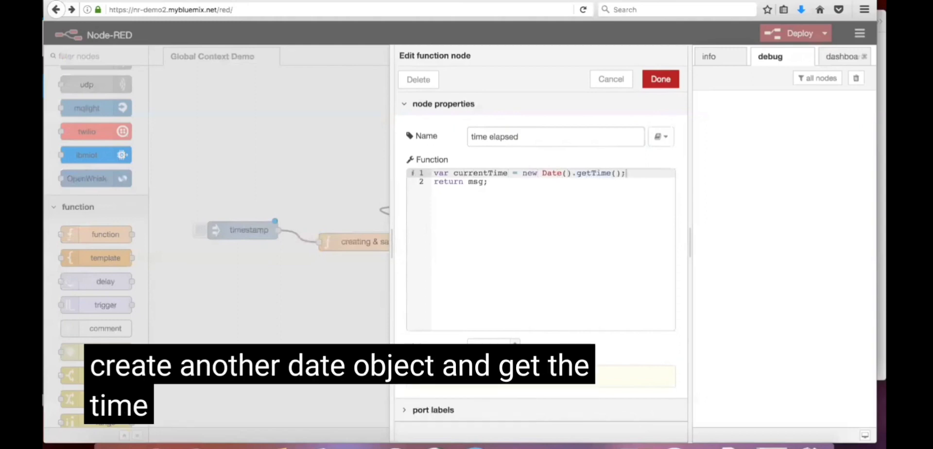
type("var timeElapsed = (crur")
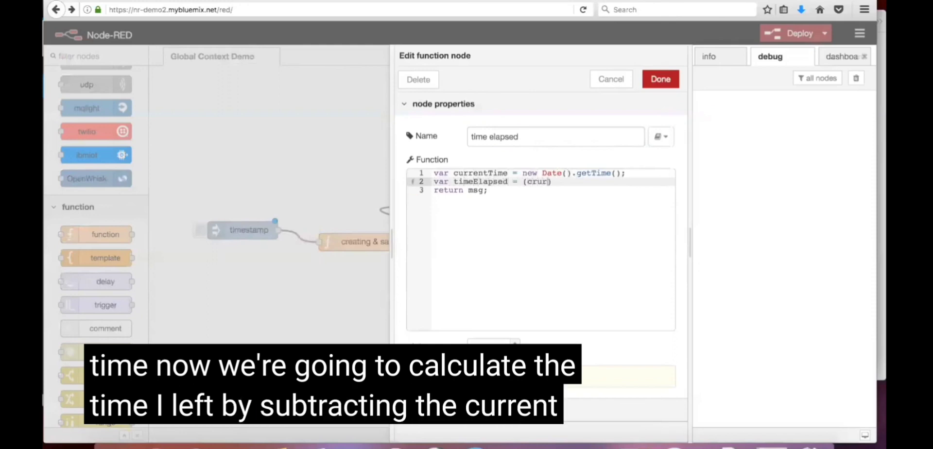
type("currentTime -")
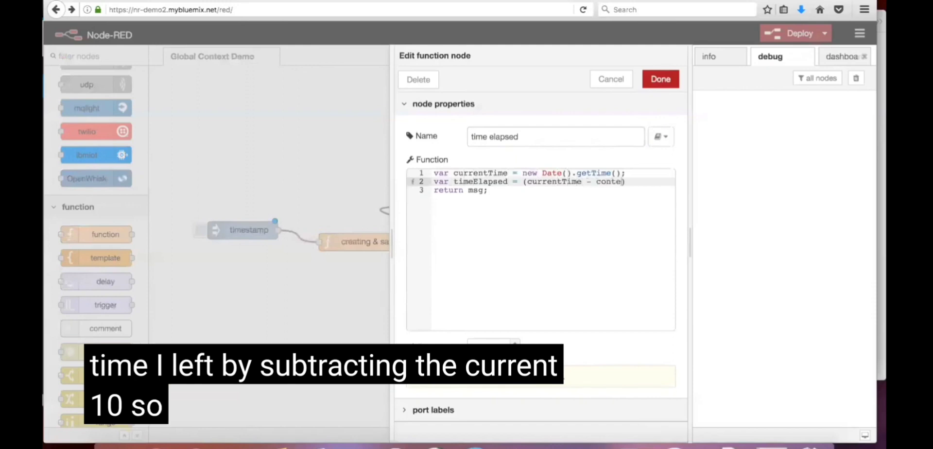
type("context.global.s")
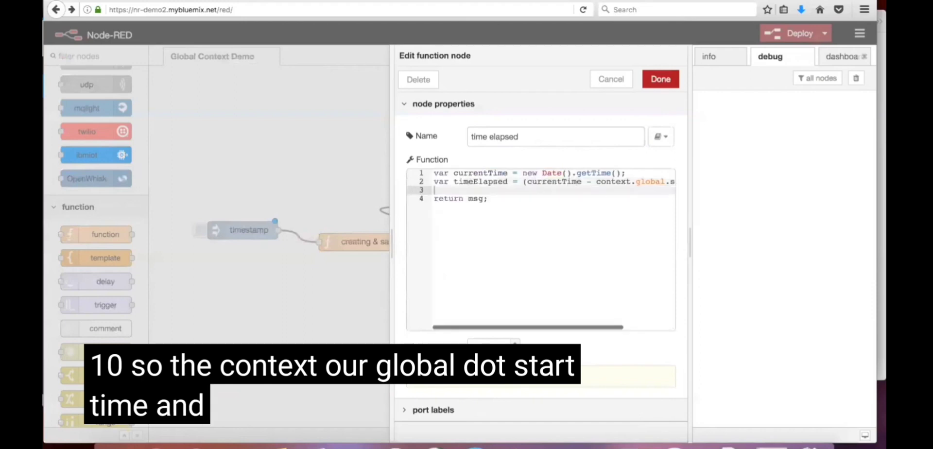
Set msg.payload to 'Time elapsed is' plus timeElapsed and save the function
type("msg.payload")
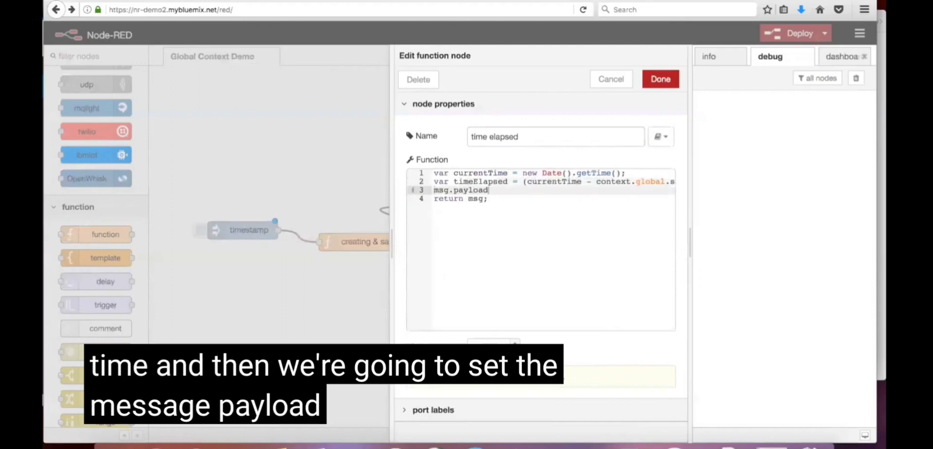
type("= \"Time \"")
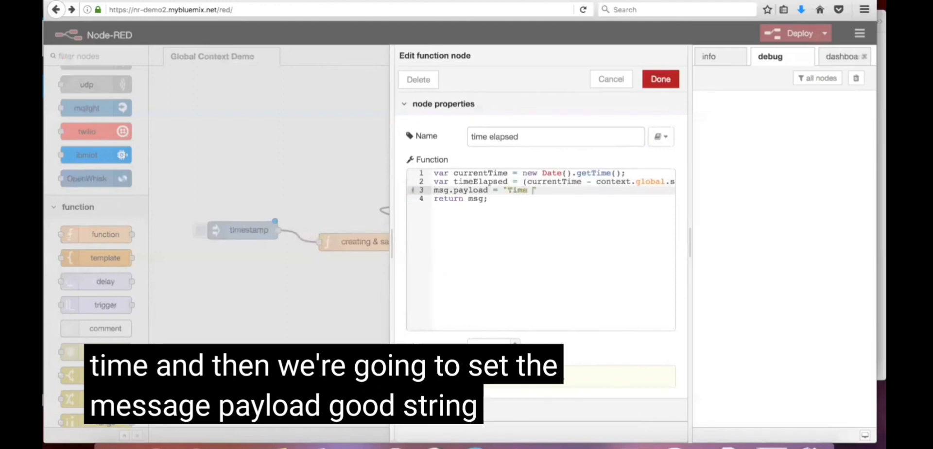
type("elapsed is:")
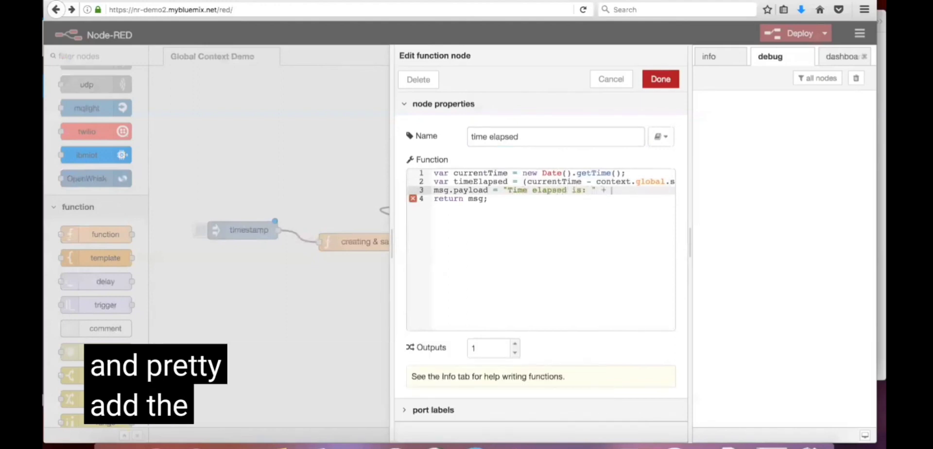
type("timeElapsed + \" seconds.\";")
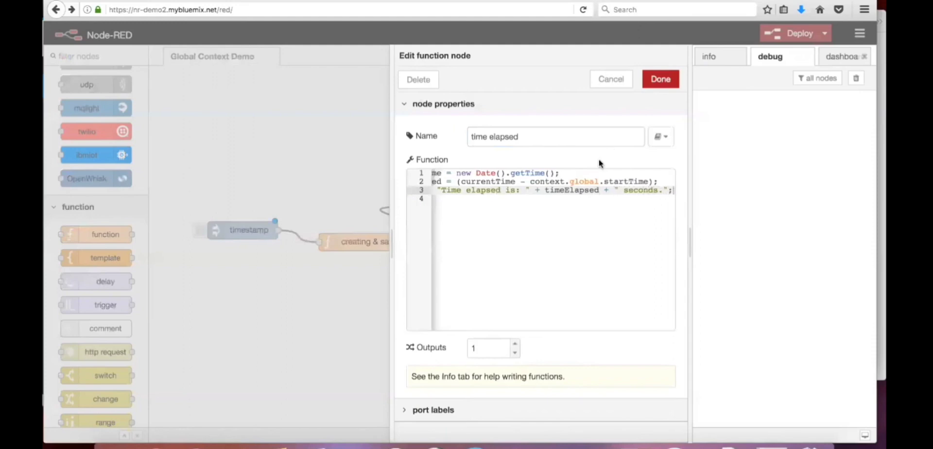
left_click(661, 79)
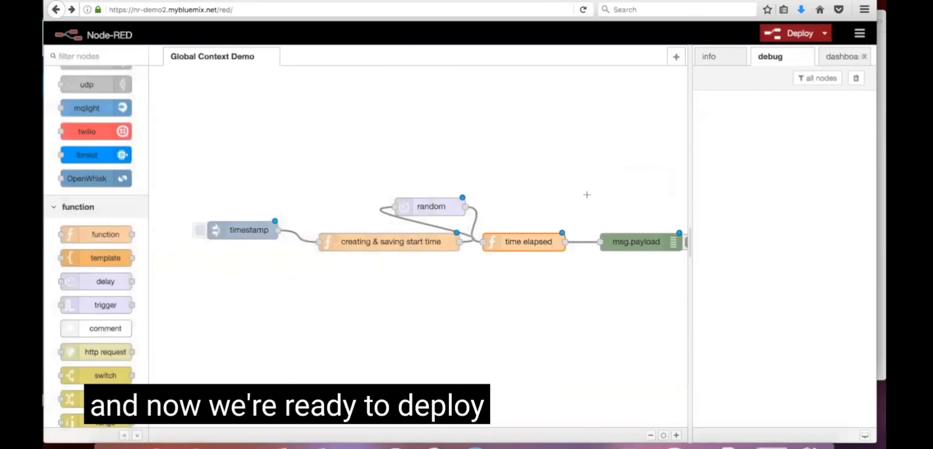
Deploy the flow and fire the timestamp inject so debug reports the elapsed time
left_click(792, 33)
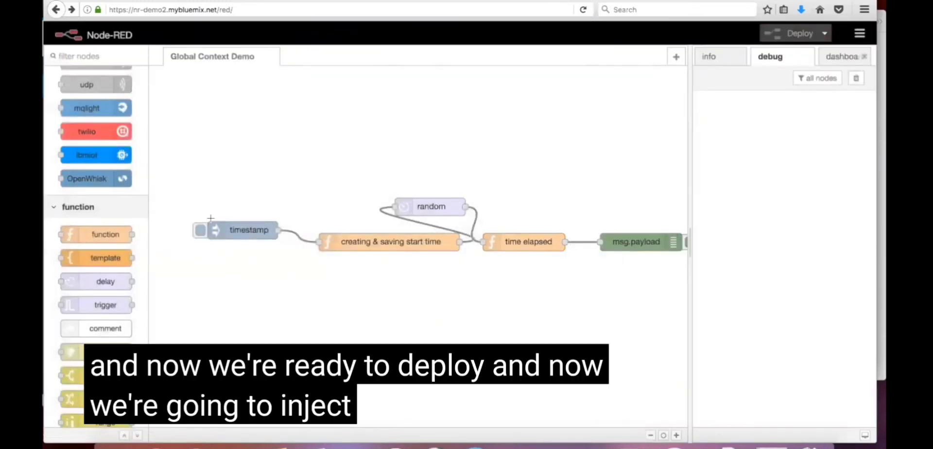
left_click(198, 230)
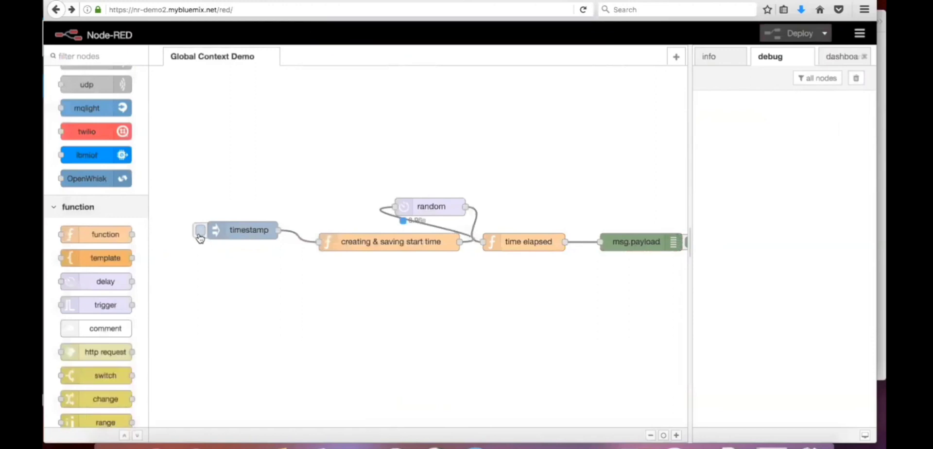
left_click(199, 230)
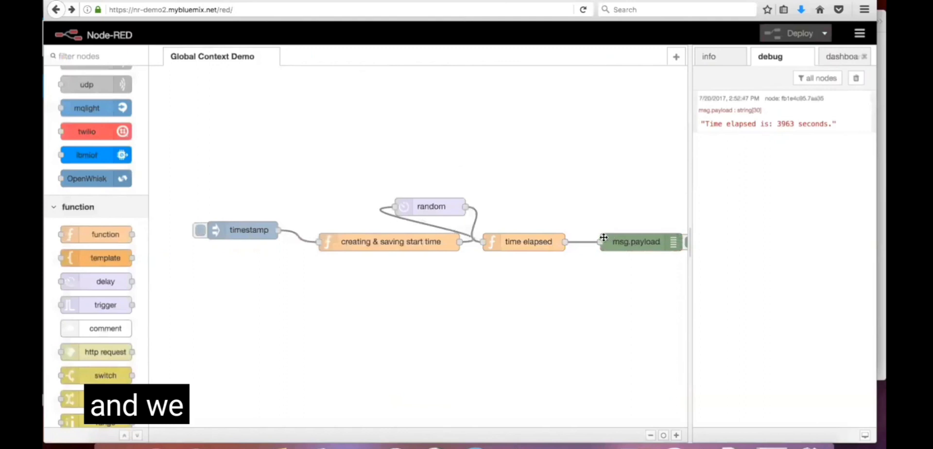